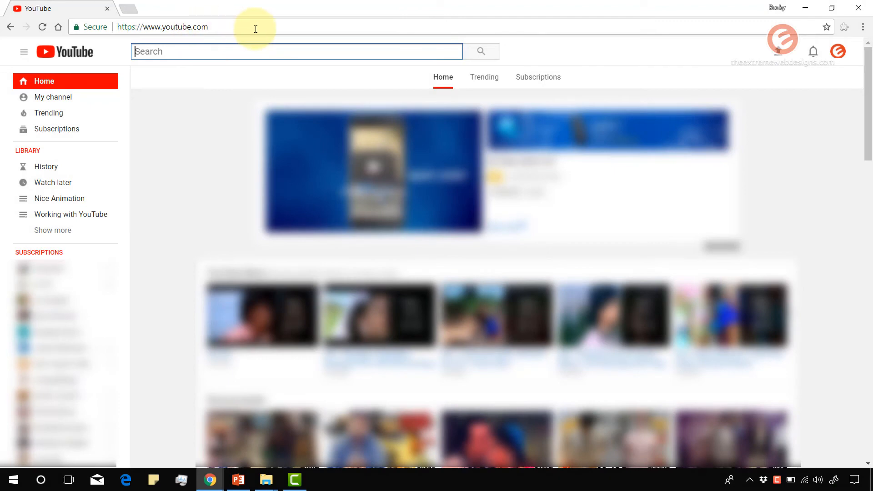
mouse_move(829, 70)
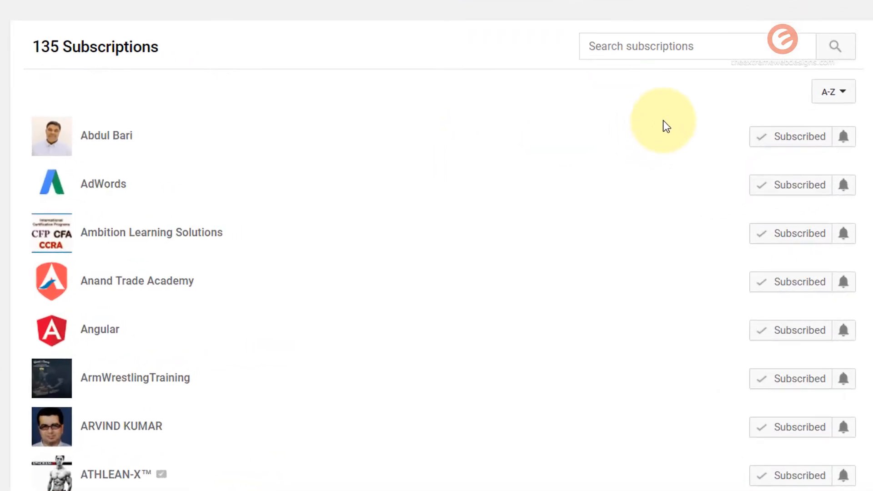
mouse_move(658, 124)
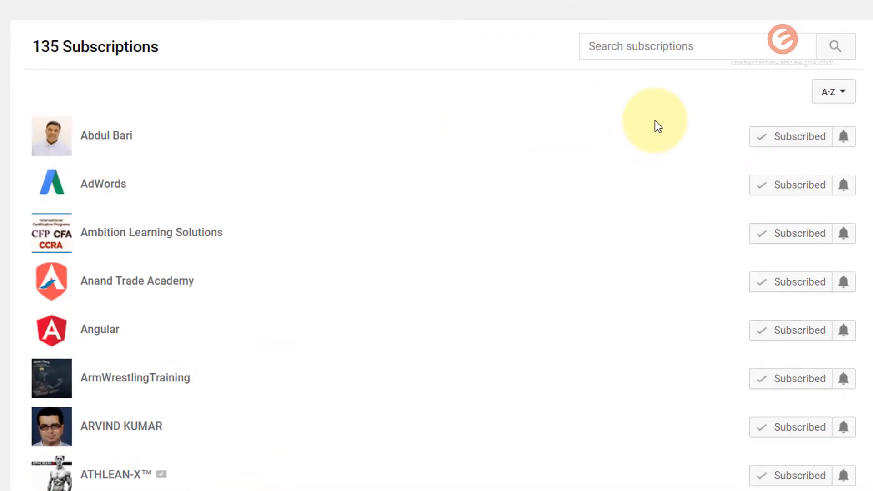
mouse_move(667, 138)
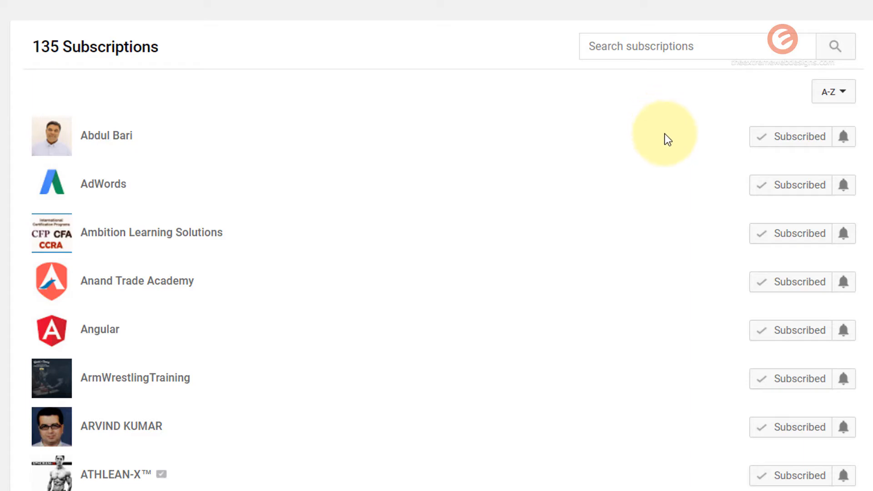
mouse_move(719, 183)
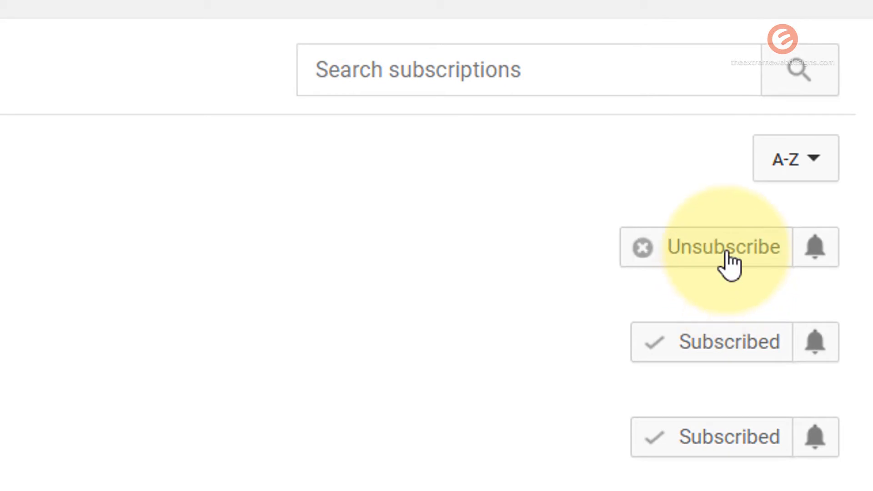
Unsubscribe from Abdul Bari and confirm in the dialog.
click(723, 247)
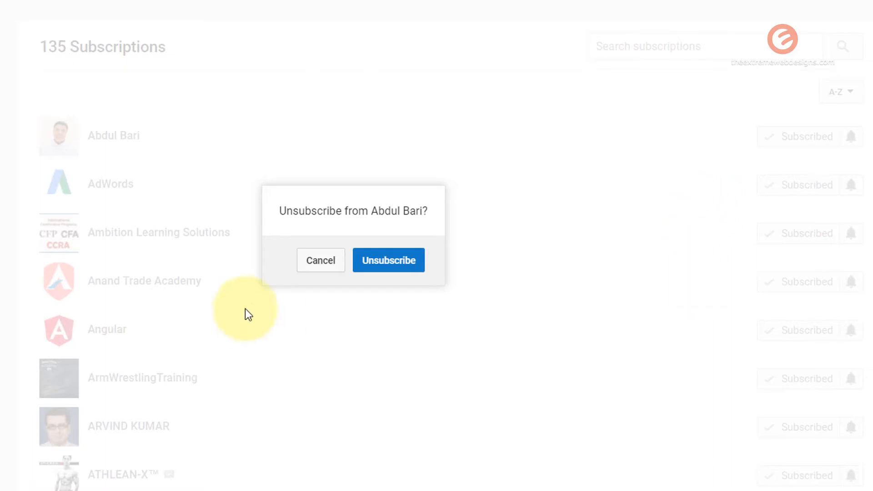
mouse_move(474, 296)
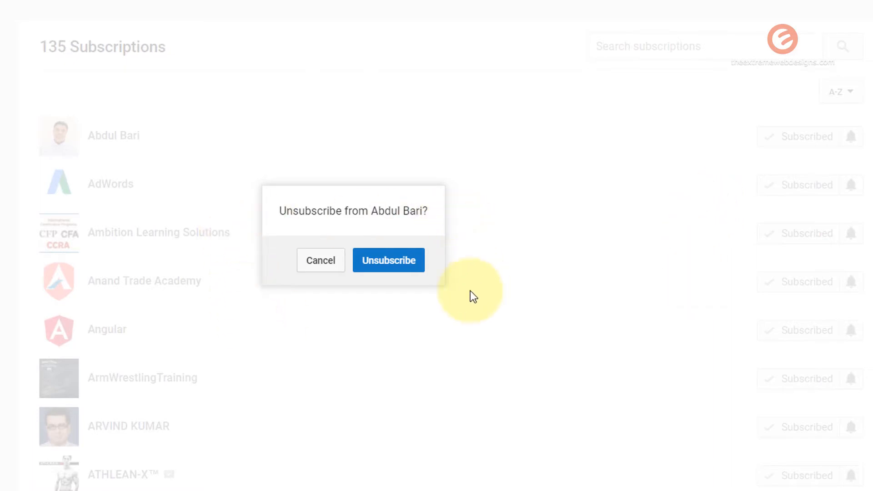
mouse_move(388, 260)
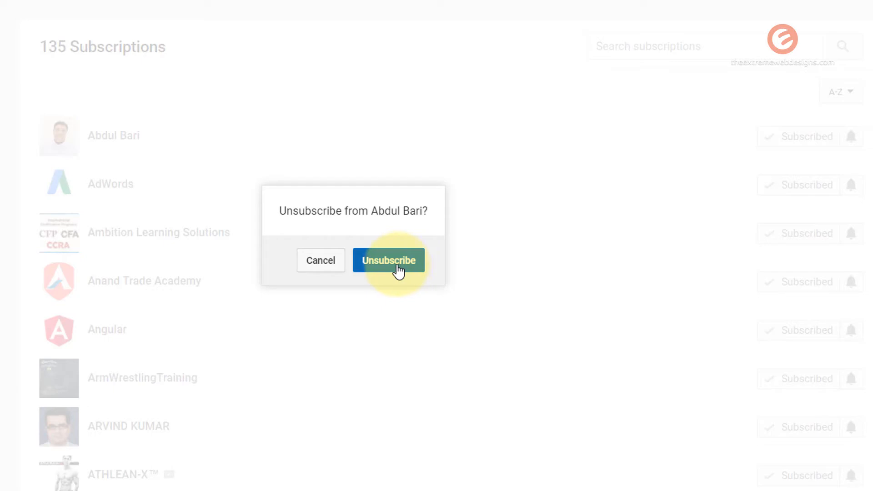
click(389, 260)
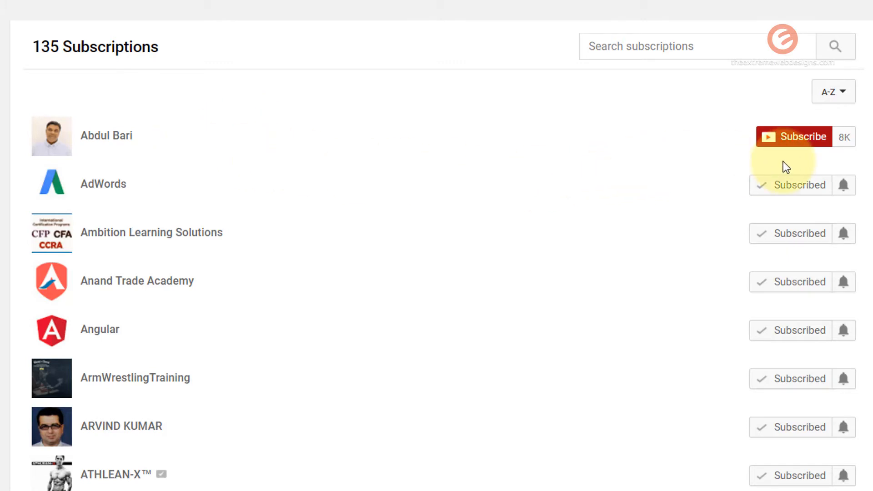
mouse_move(702, 180)
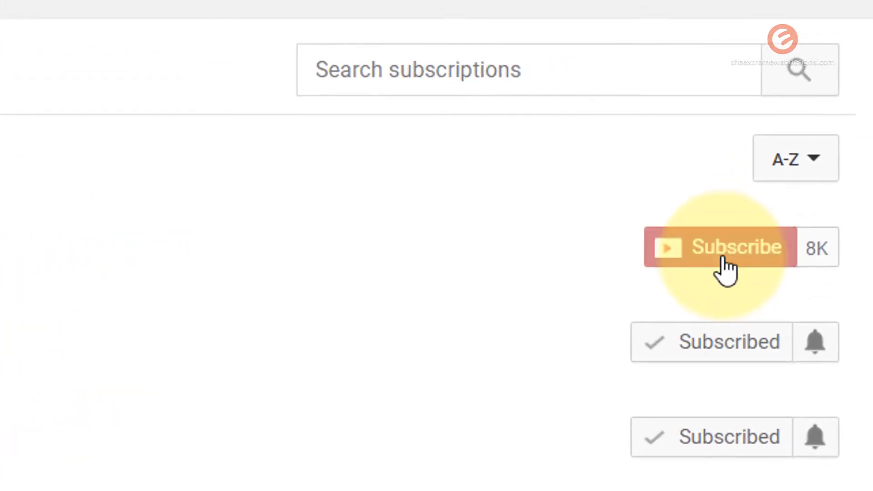
Resubscribe to the Abdul Bari channel with the red Subscribe button.
click(735, 247)
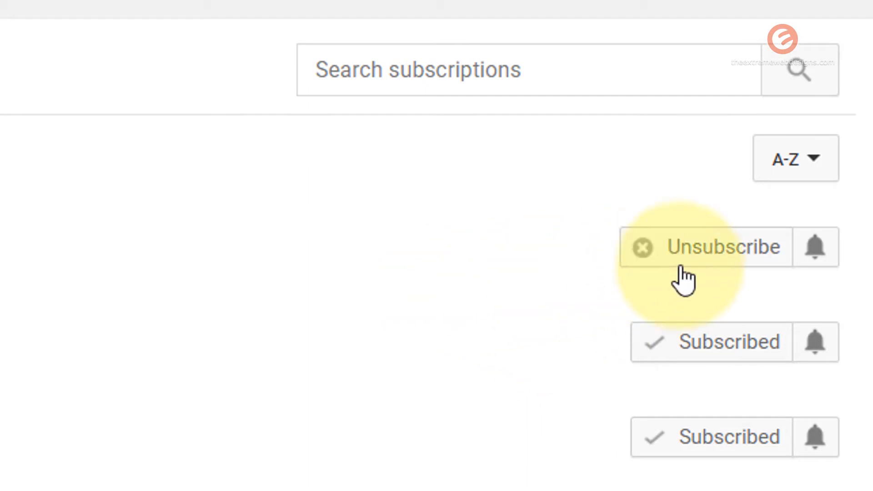
click(723, 247)
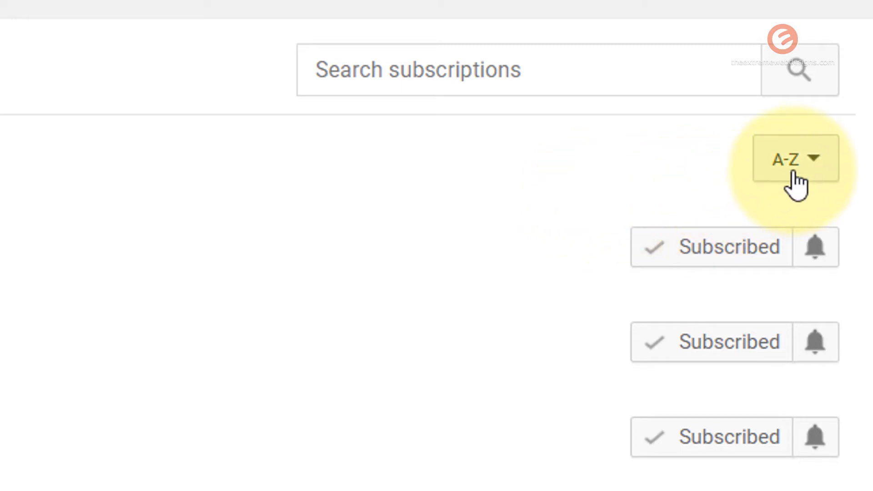
click(796, 159)
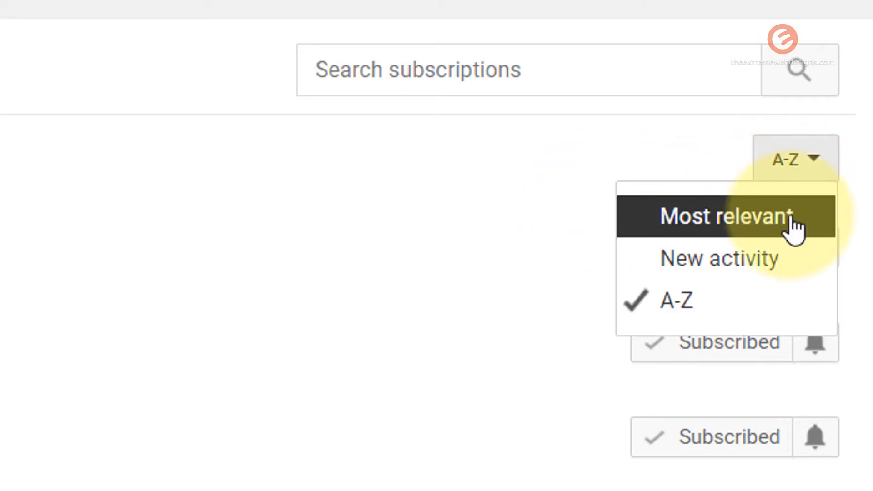
mouse_move(506, 225)
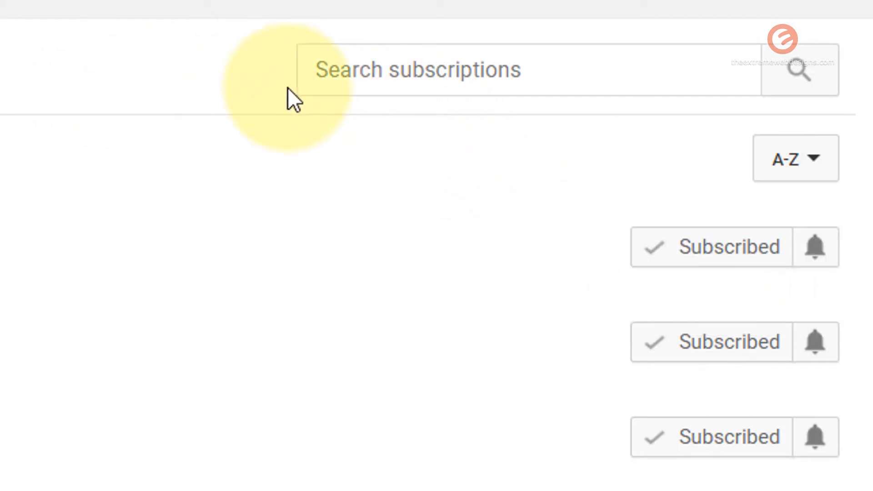
mouse_move(564, 123)
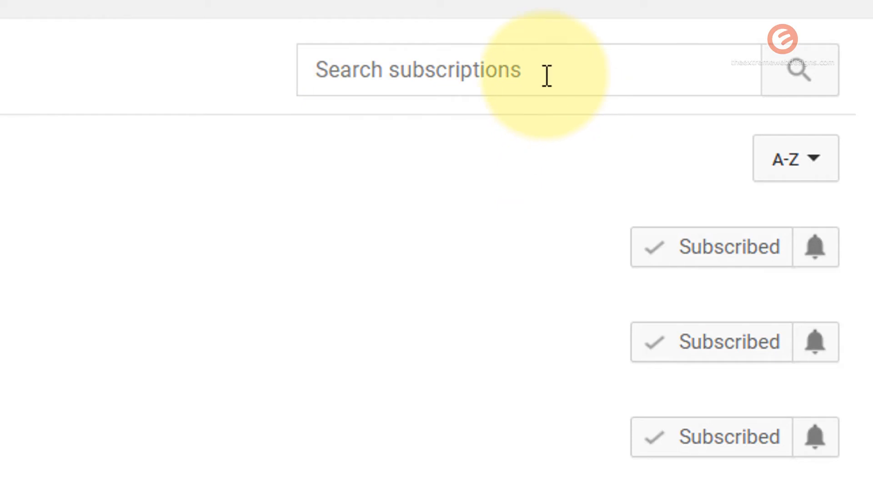
Search subscriptions for 'adwords' to narrow the list to the AdWords channel.
text(adwords)
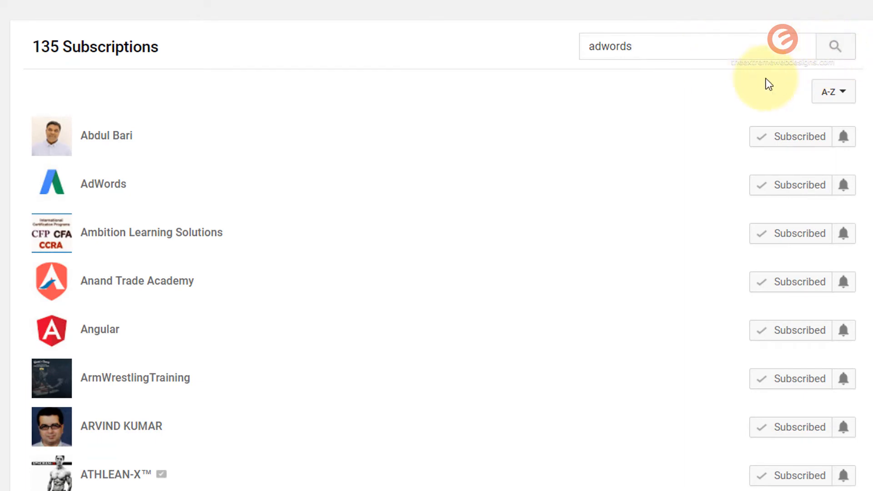
click(835, 47)
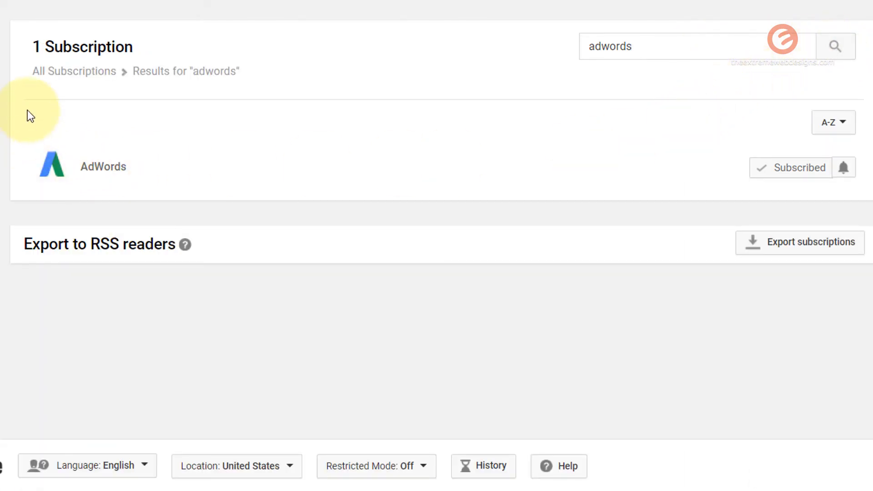
mouse_move(122, 189)
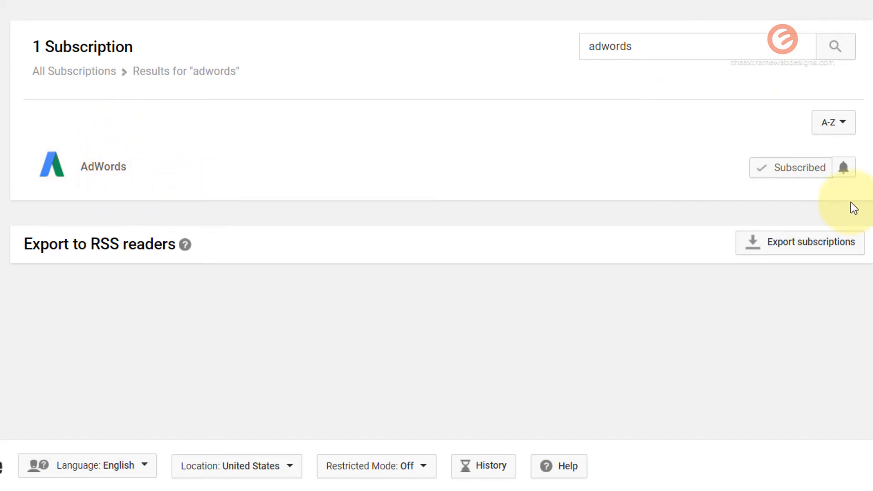
scroll(down, 3)
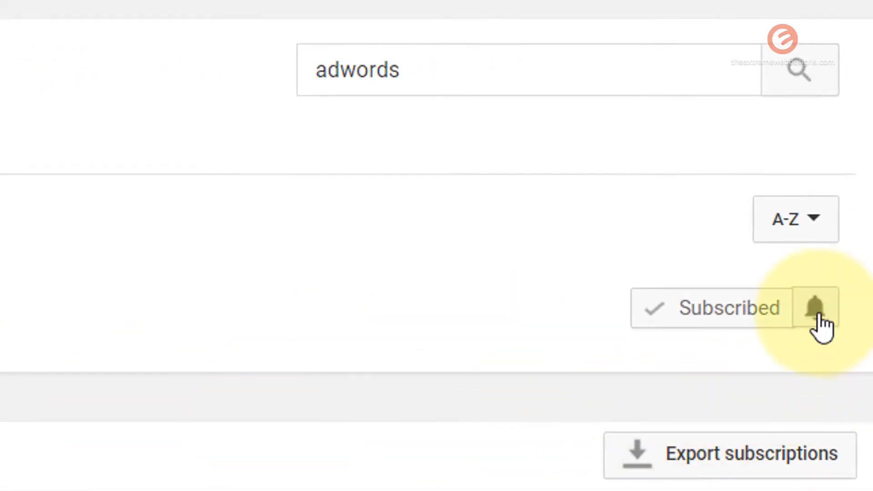
Set AdWords channel notifications to All via its bell and save.
click(814, 308)
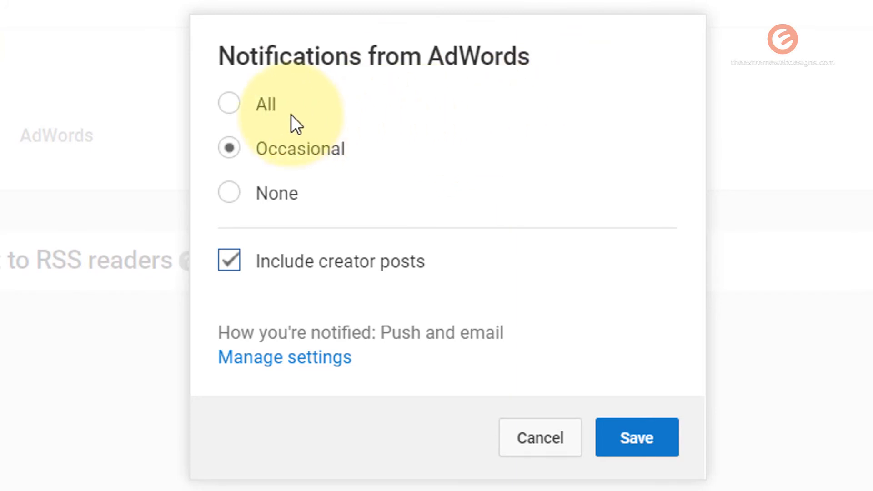
mouse_move(314, 128)
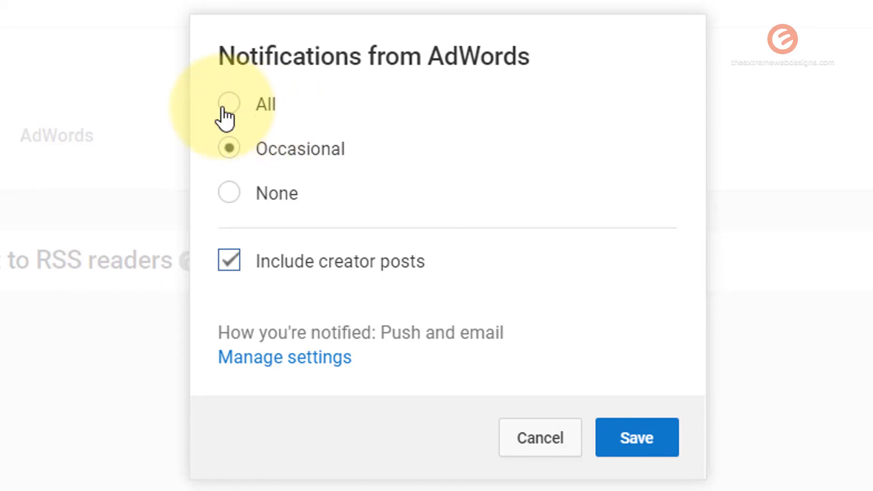
mouse_move(305, 240)
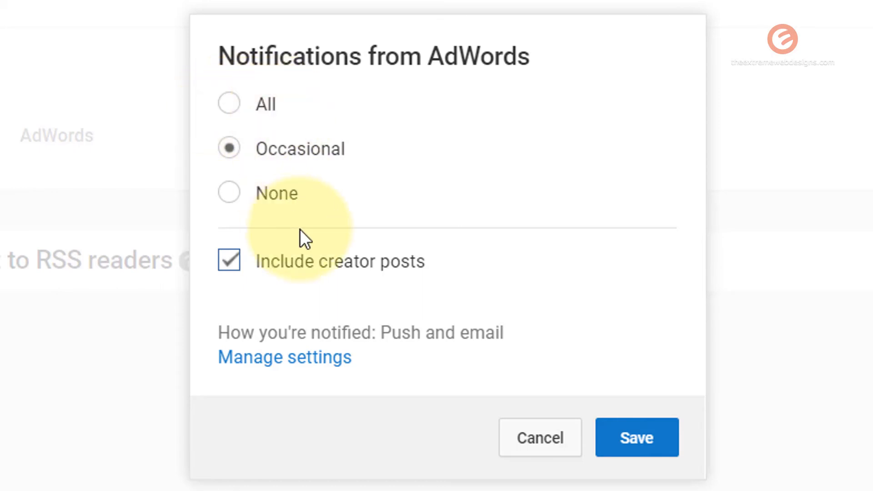
mouse_move(281, 200)
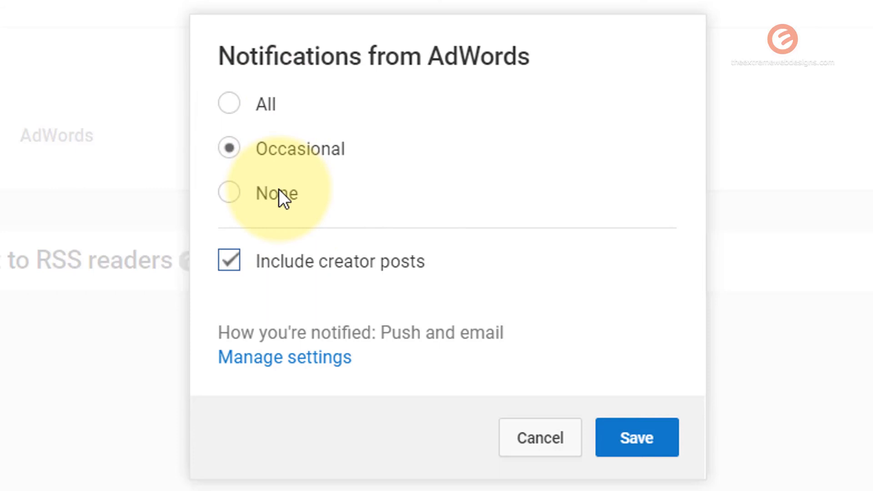
mouse_move(309, 211)
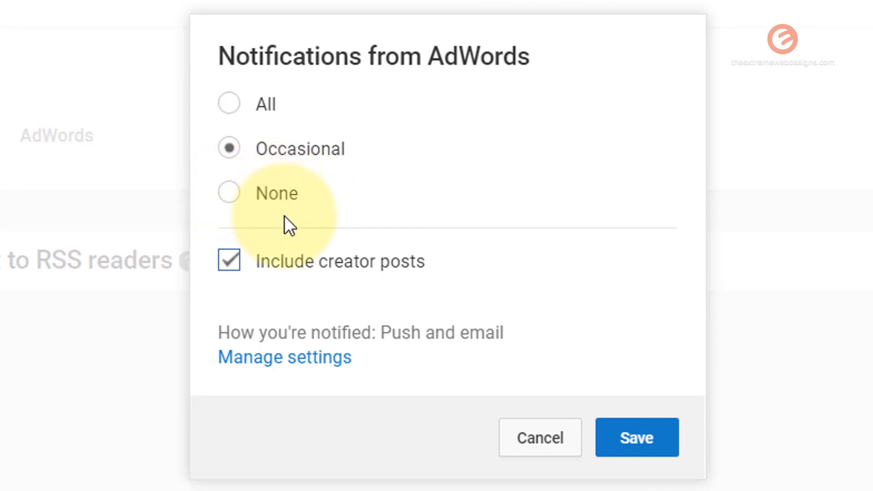
mouse_move(270, 105)
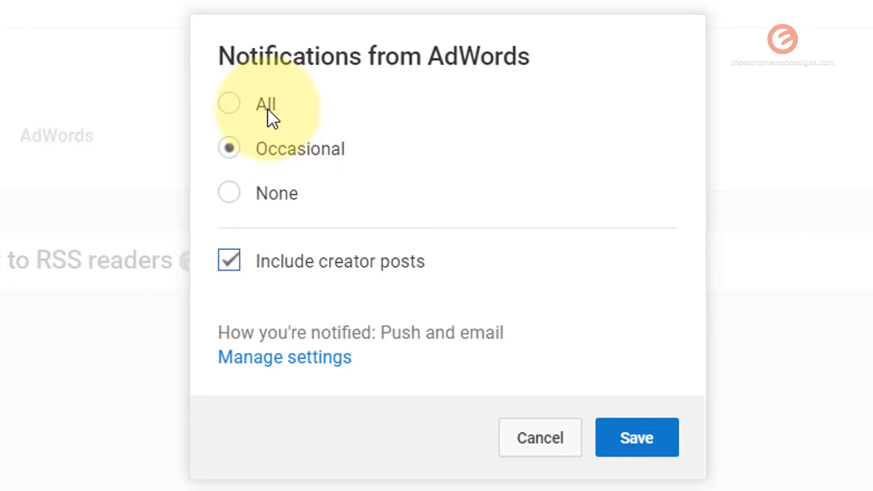
click(229, 104)
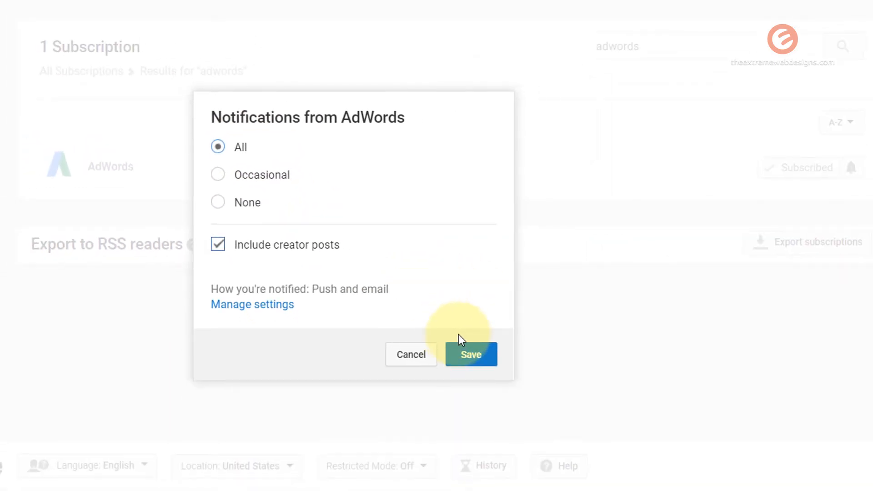
click(470, 354)
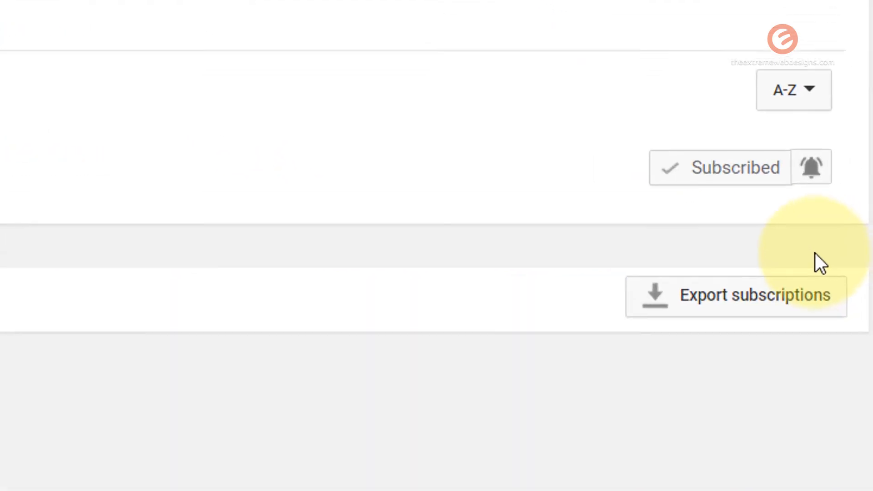